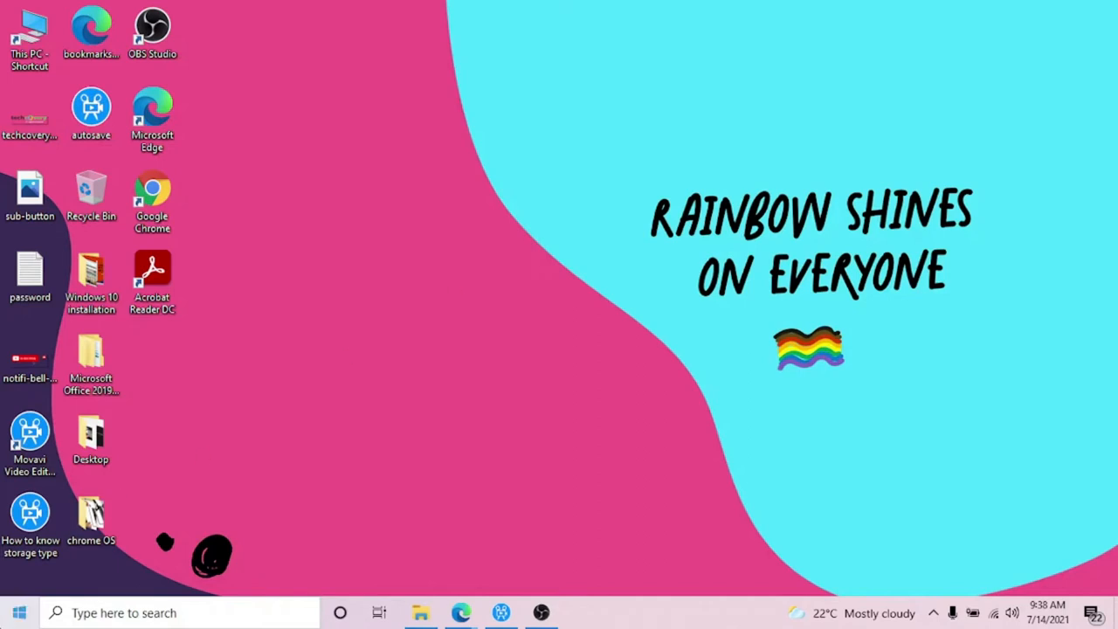
# Step: Launch Device Manager from the Start button's Quick Link menu
pyautogui.rightClick(17, 613)
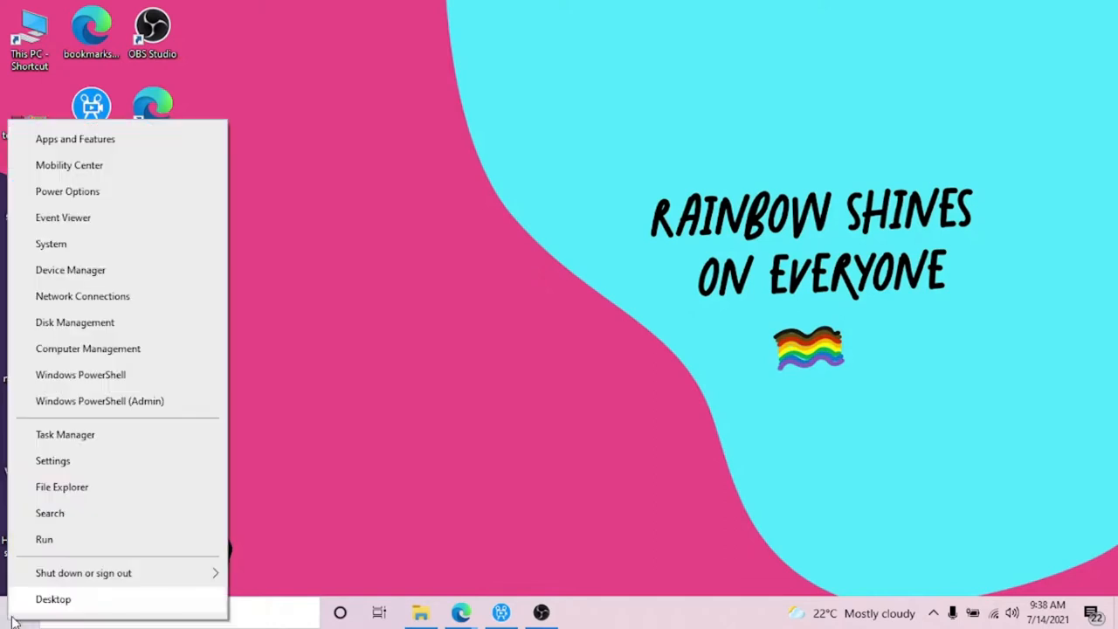
pyautogui.moveTo(51, 244)
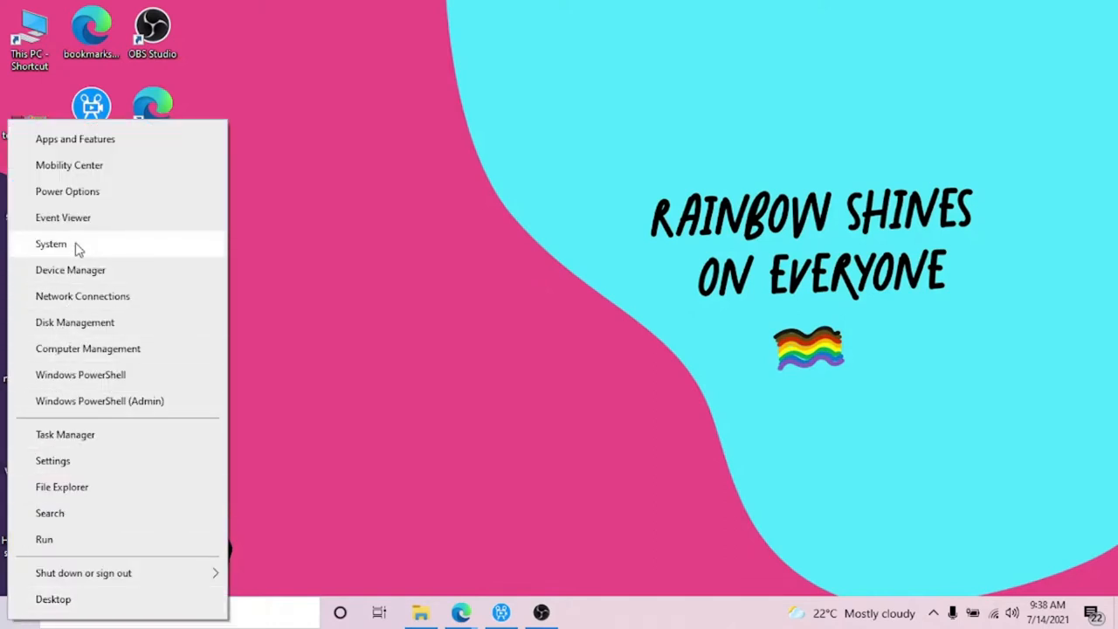
pyautogui.click(70, 269)
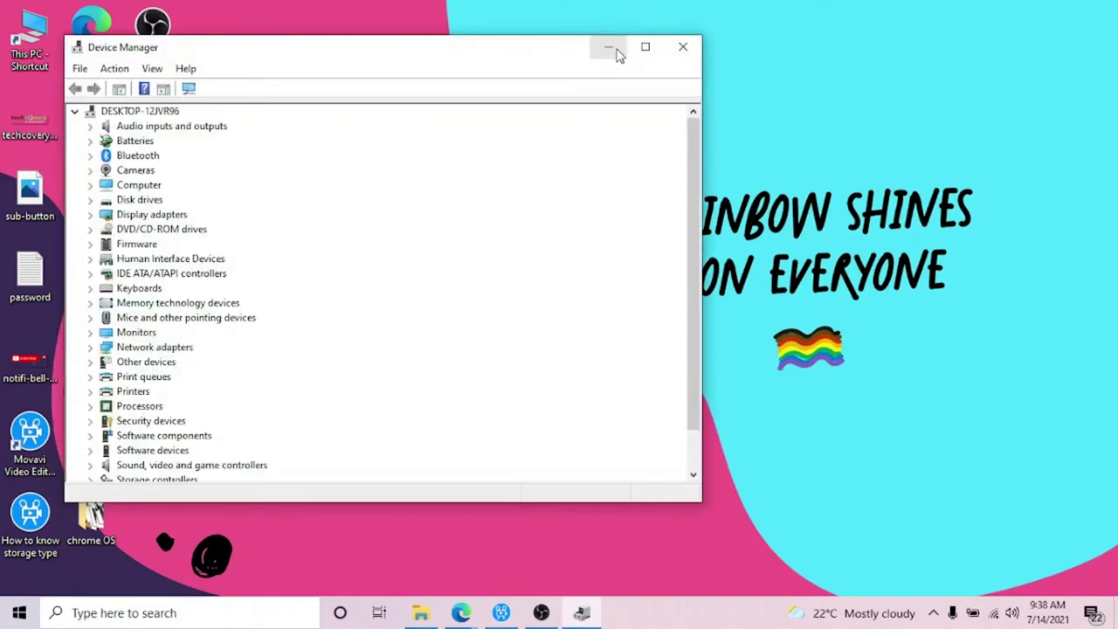
# Step: Search 'con', open Control Panel, launch Device Manager and maximize it
pyautogui.click(609, 47)
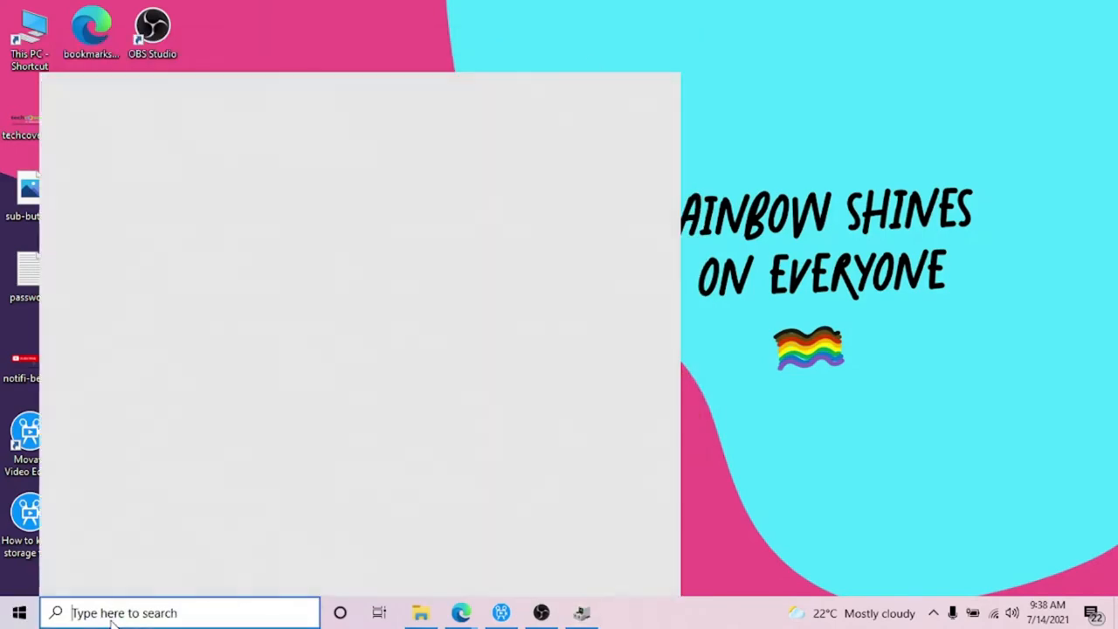
pyautogui.write('con')
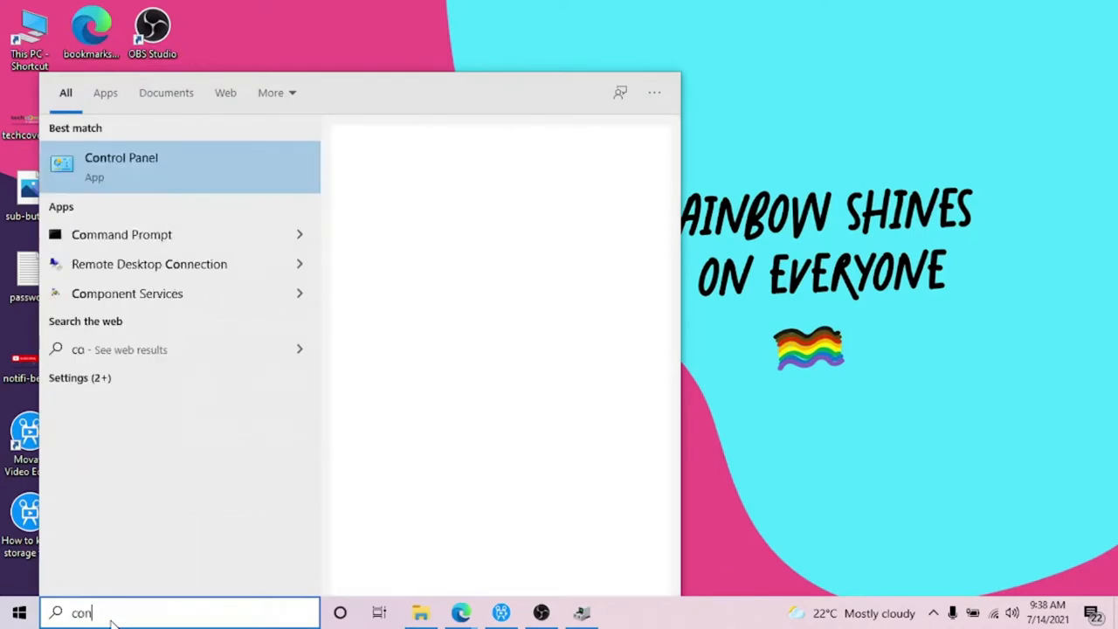
pyautogui.click(121, 166)
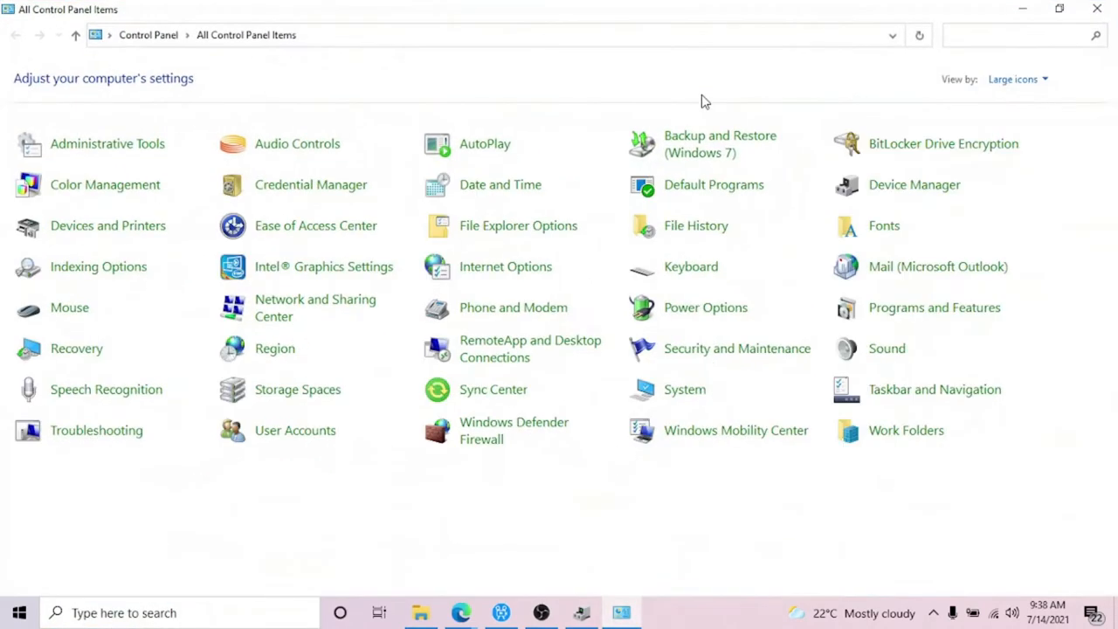
pyautogui.moveTo(107, 226)
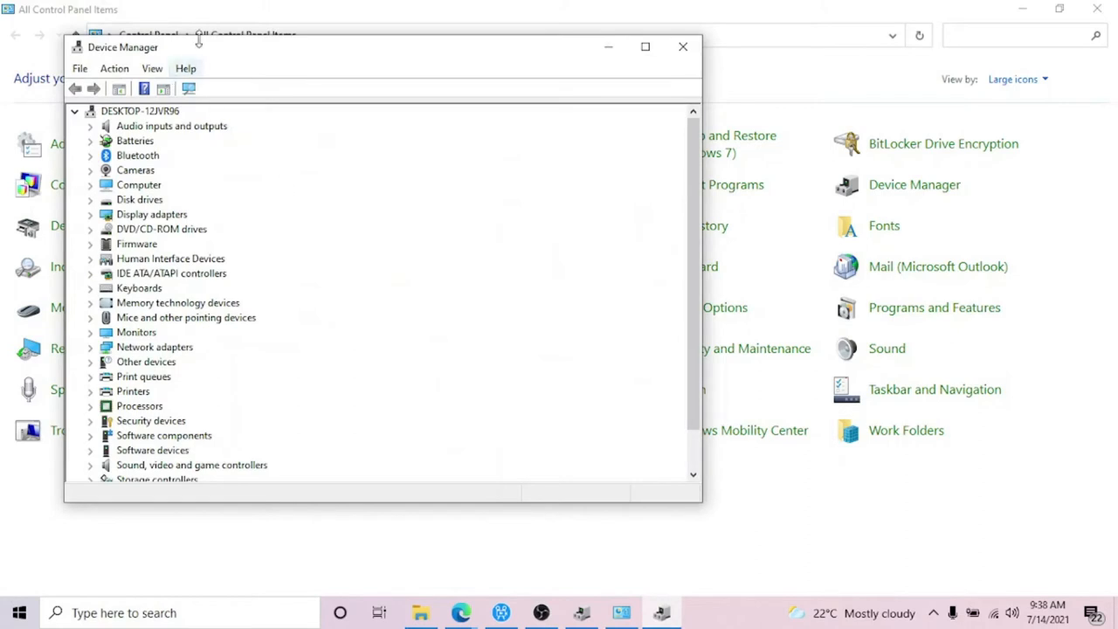
pyautogui.click(644, 48)
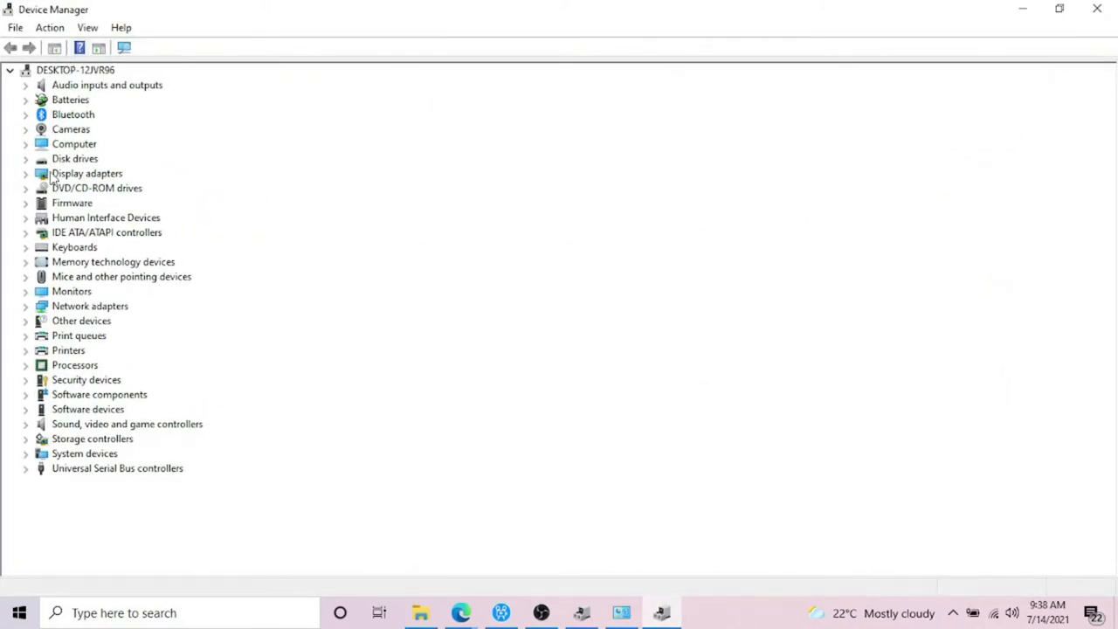
pyautogui.moveTo(103, 349)
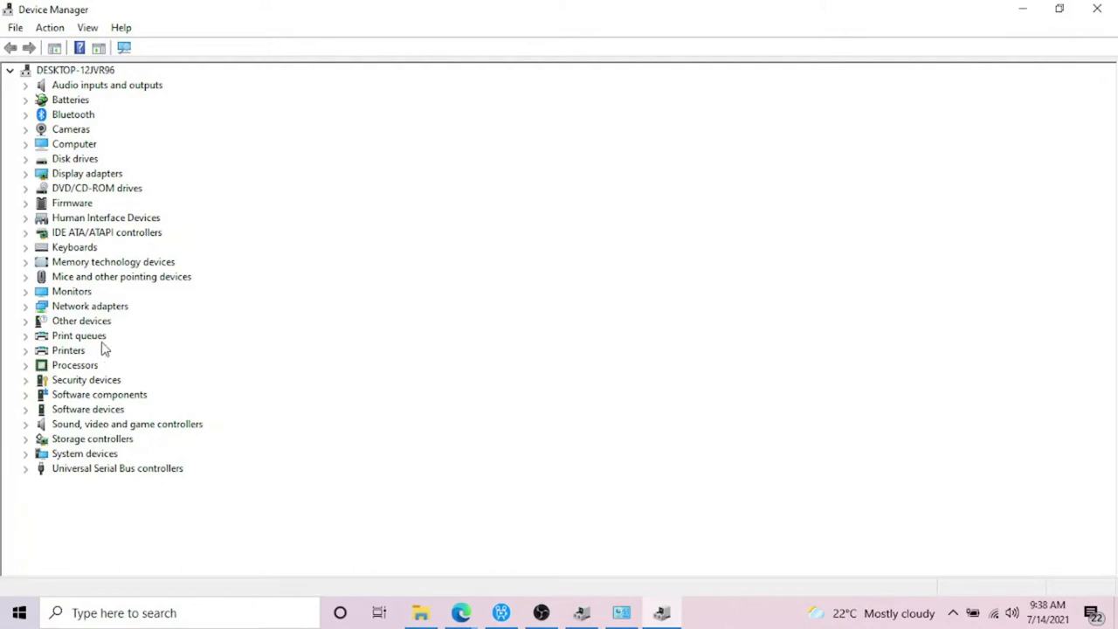
# Step: Expand Audio, Batteries, Bluetooth and Display adapters, then show Intel HD Graphics 520's actions
pyautogui.click(25, 85)
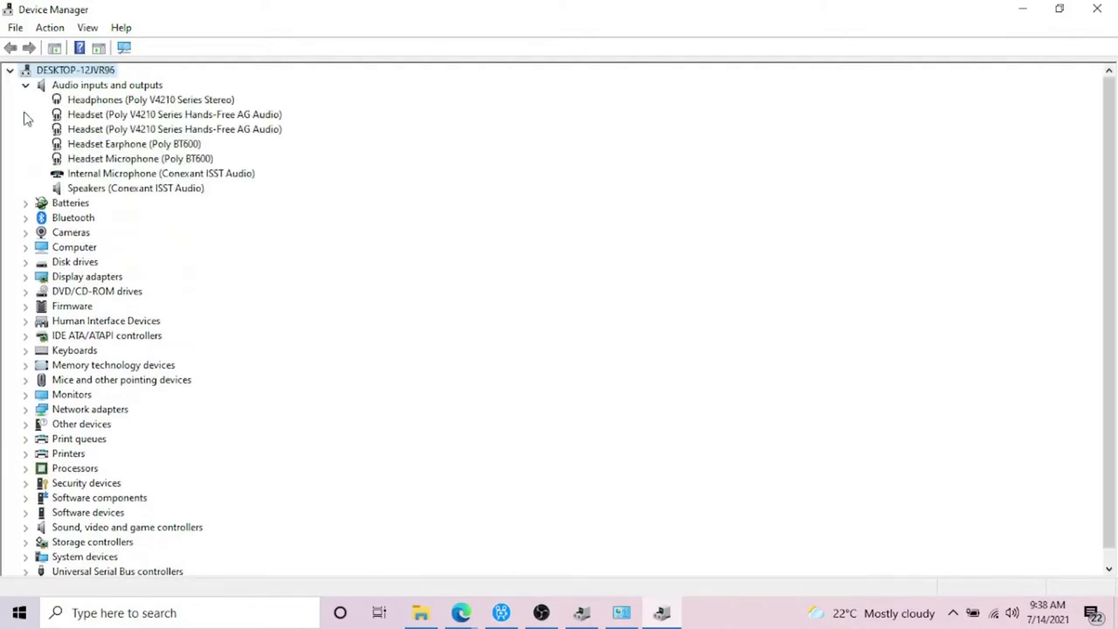
pyautogui.click(26, 203)
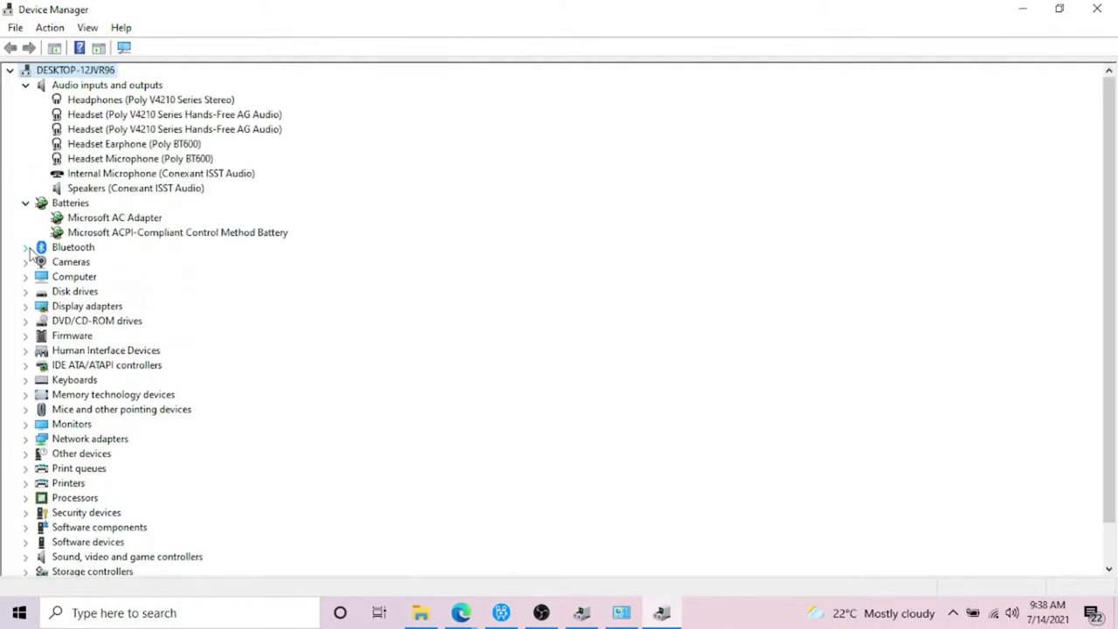
pyautogui.click(26, 246)
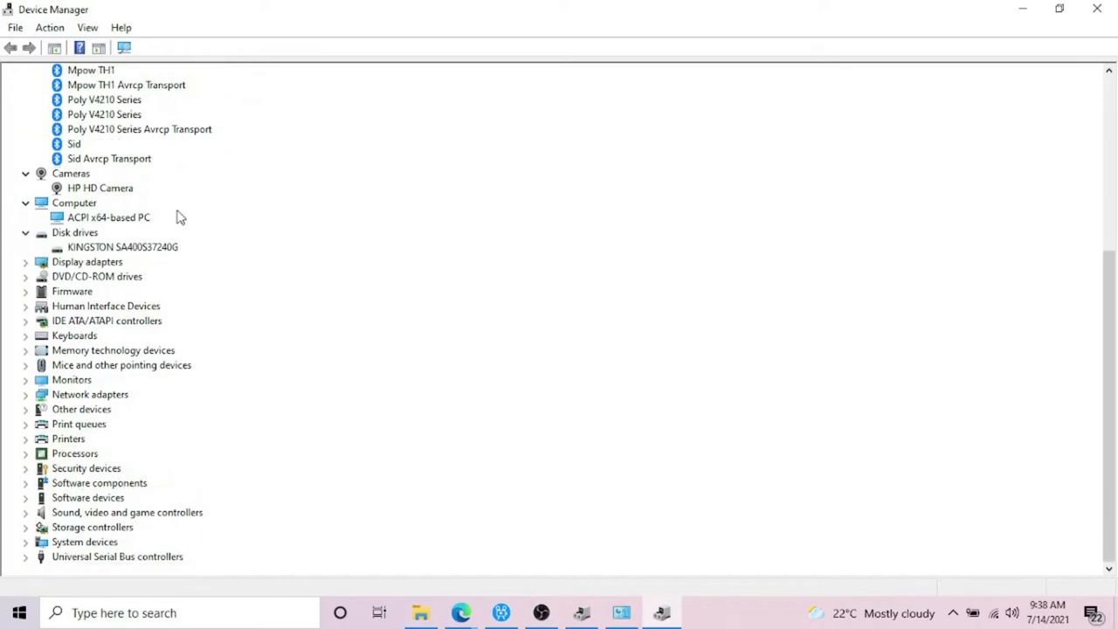
pyautogui.click(26, 261)
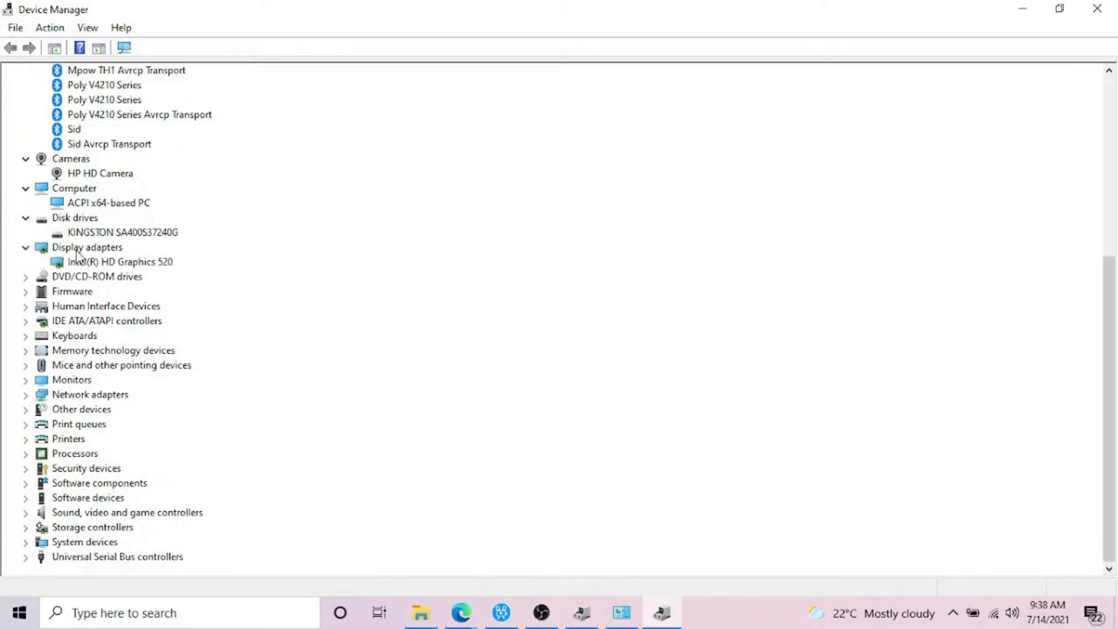
pyautogui.rightClick(87, 247)
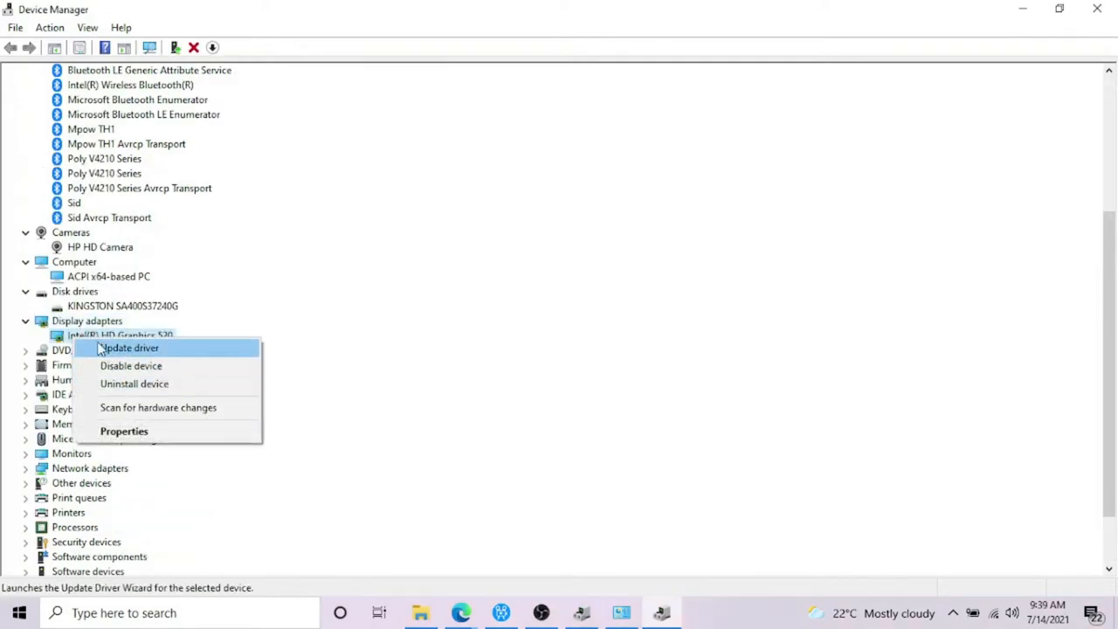
pyautogui.moveTo(258, 305)
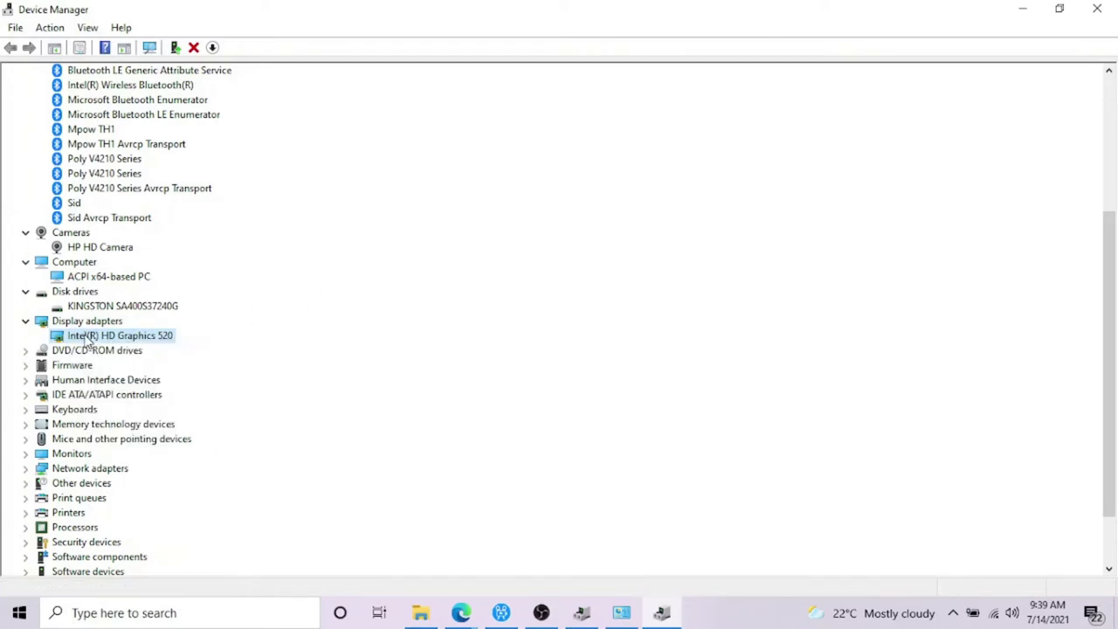
pyautogui.moveTo(126, 348)
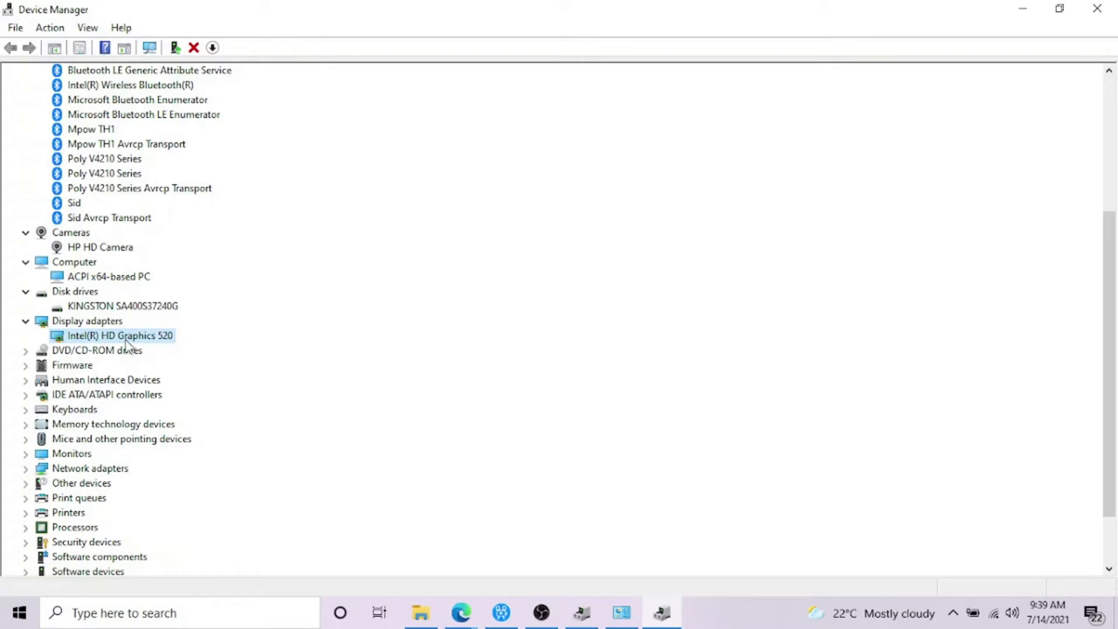
# Step: Run Update driver on Intel(R) HD Graphics 520 with automatic driver search
pyautogui.rightClick(120, 336)
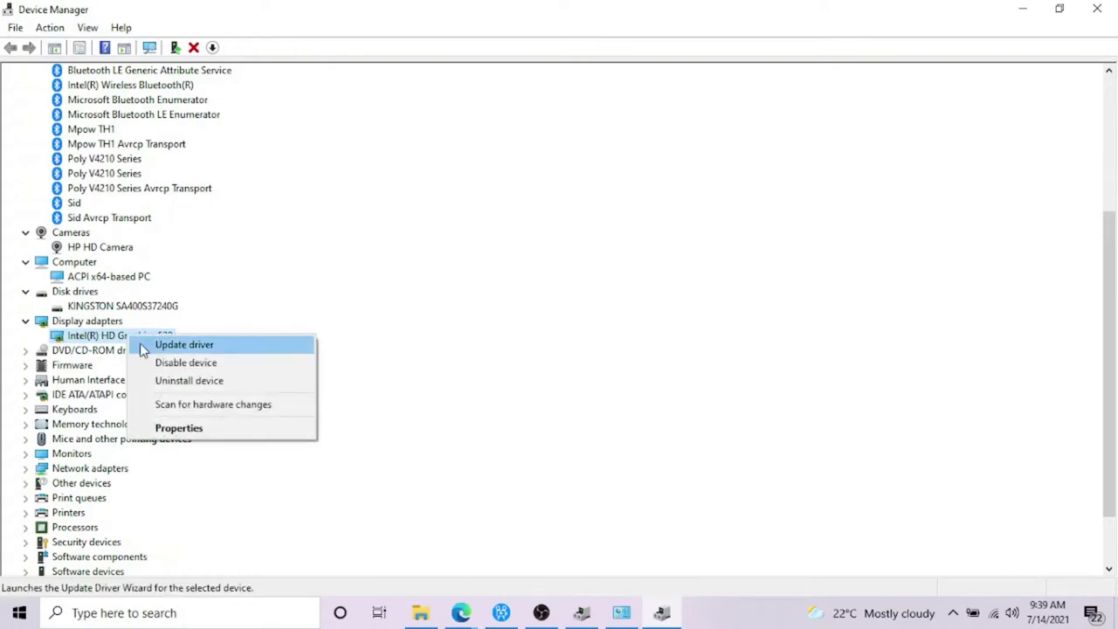
pyautogui.click(184, 344)
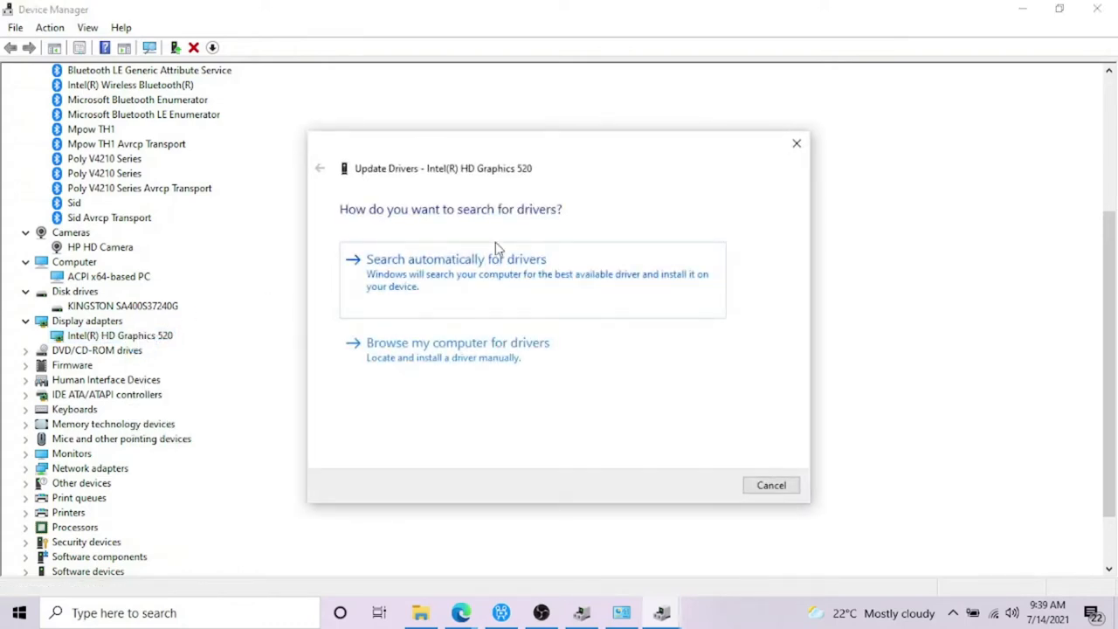
pyautogui.click(455, 259)
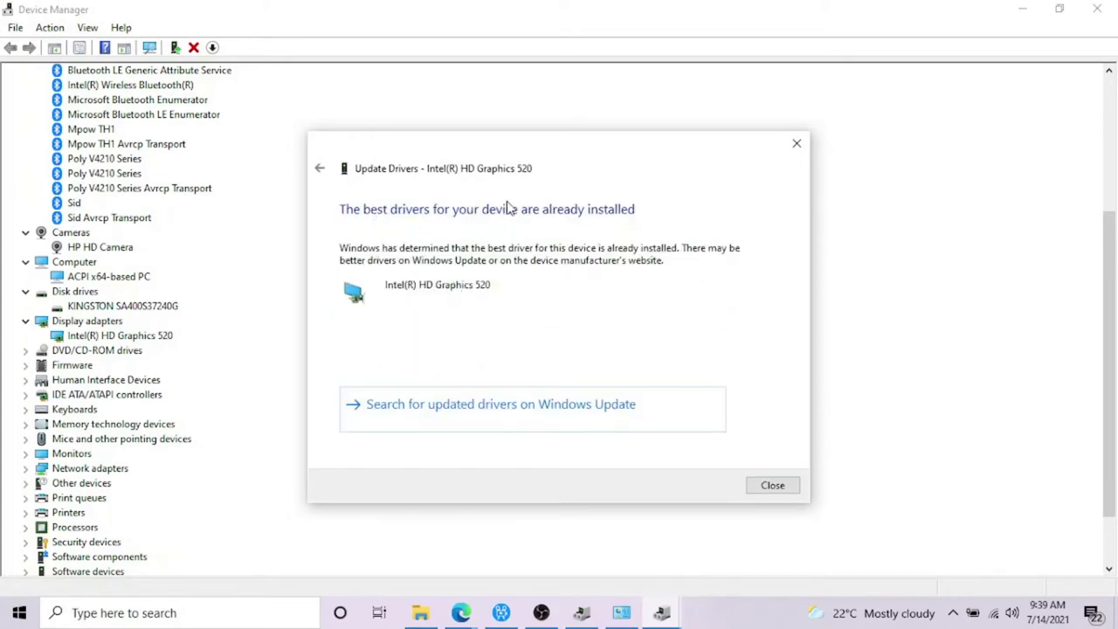
pyautogui.moveTo(439, 221)
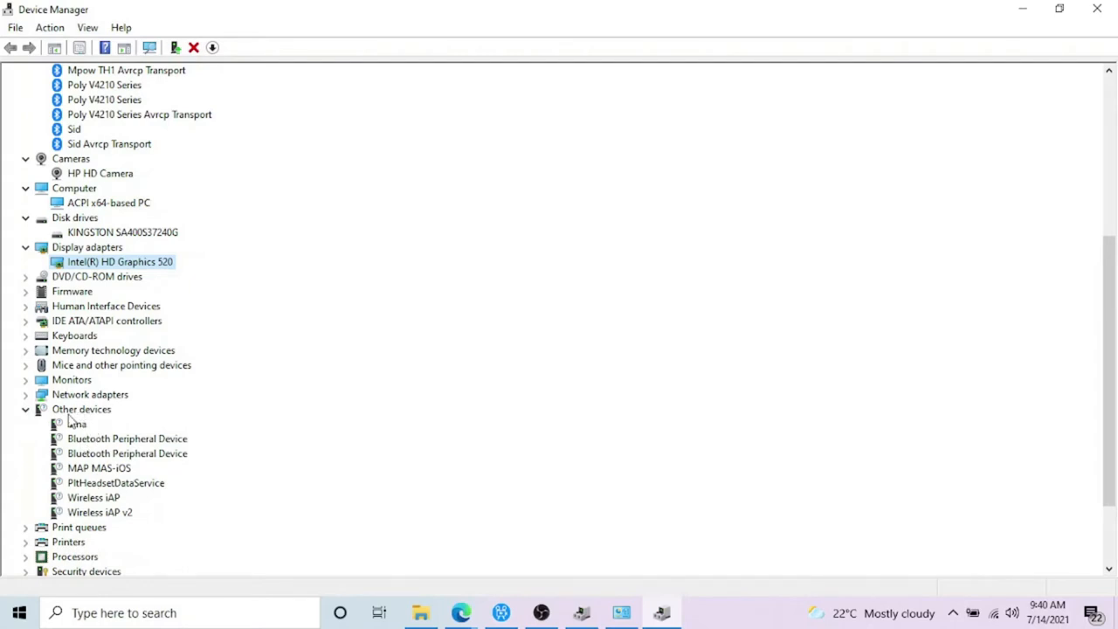
pyautogui.moveTo(98, 485)
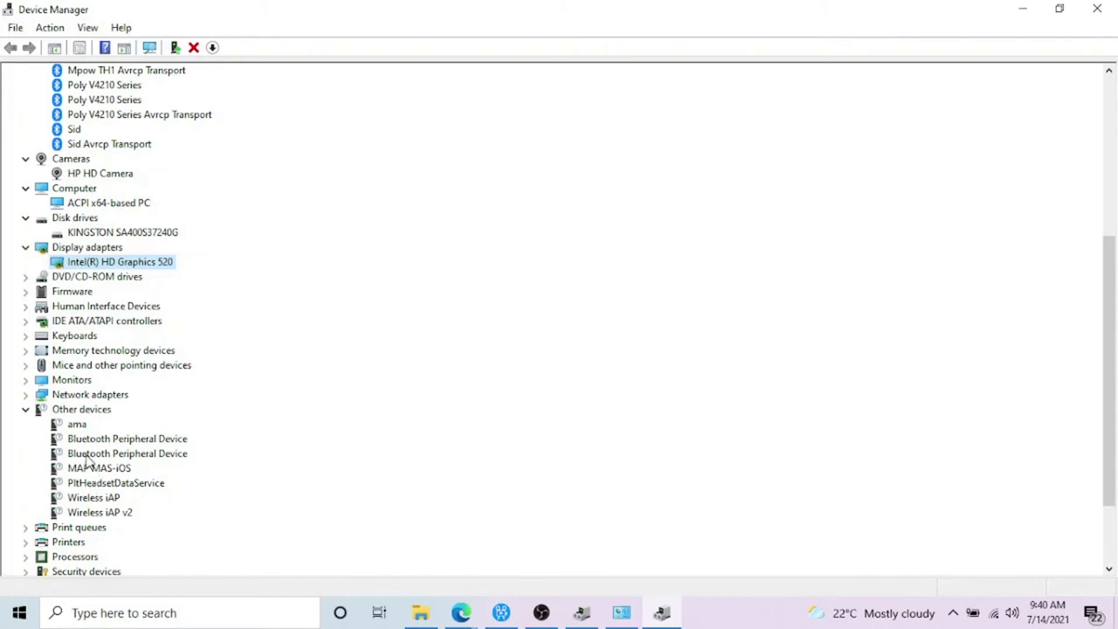
# Step: Update the Bluetooth Peripheral Device driver and close the no-drivers-found report
pyautogui.rightClick(127, 439)
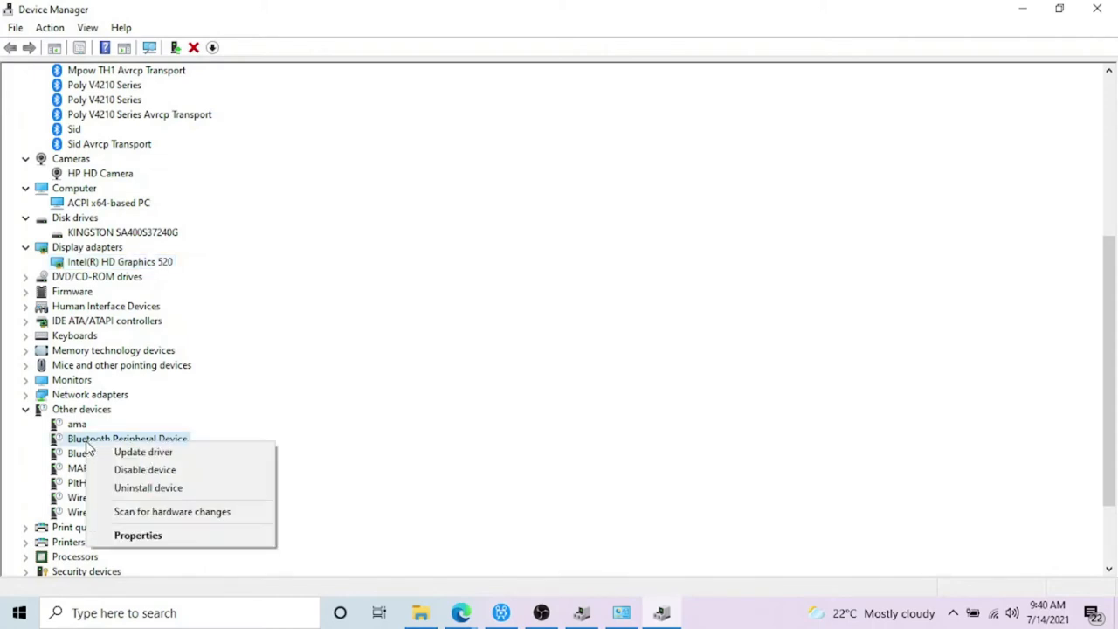
pyautogui.click(142, 452)
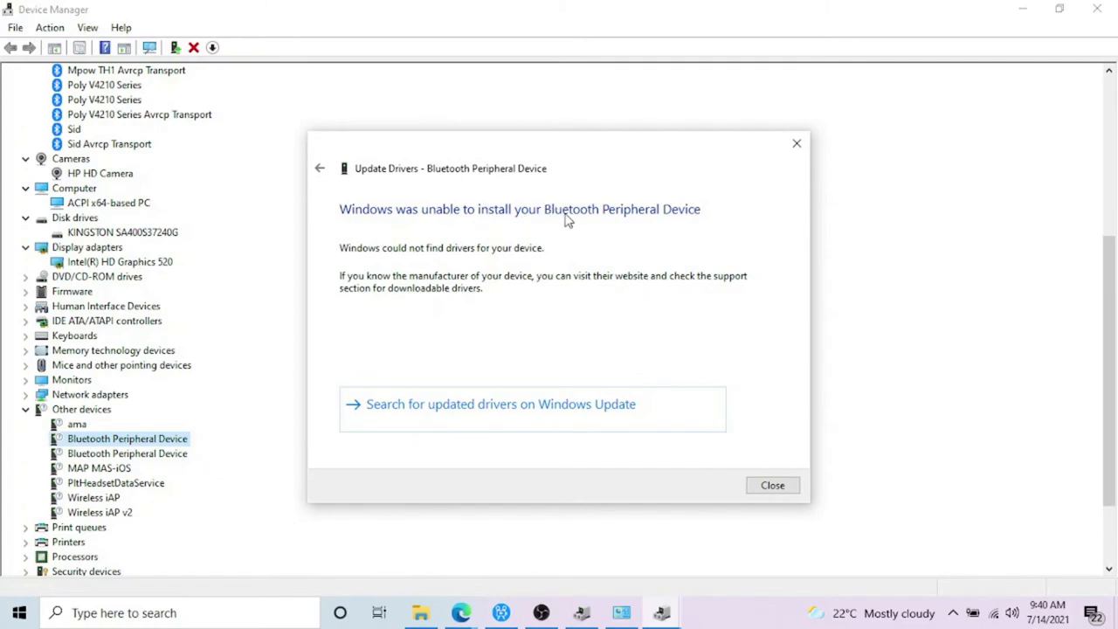
pyautogui.moveTo(428, 512)
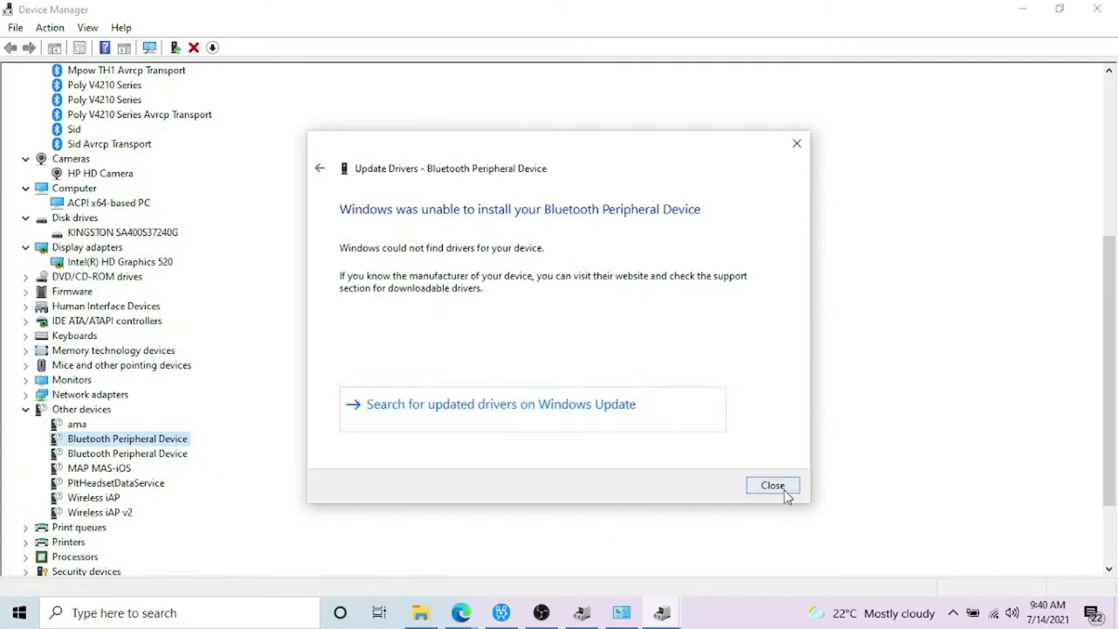
pyautogui.click(773, 485)
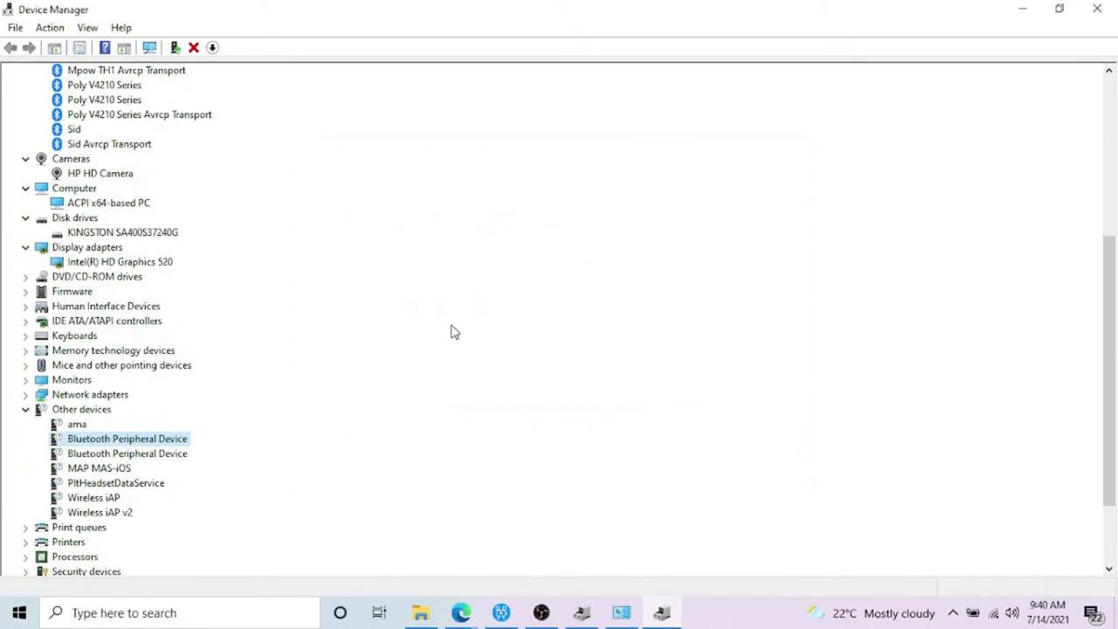
pyautogui.moveTo(451, 409)
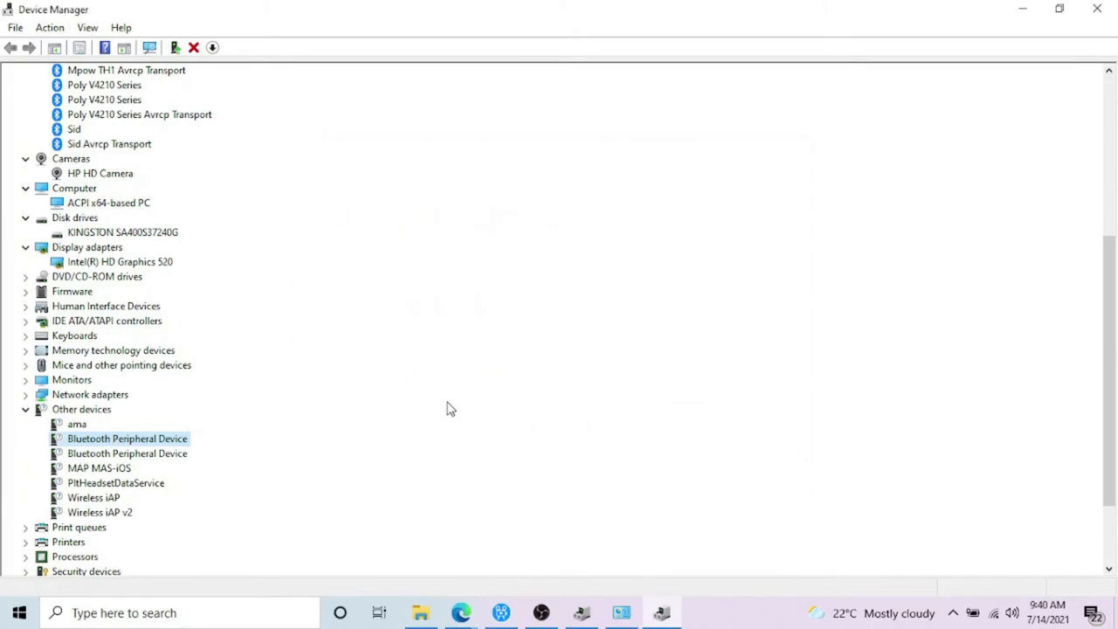
pyautogui.moveTo(88, 457)
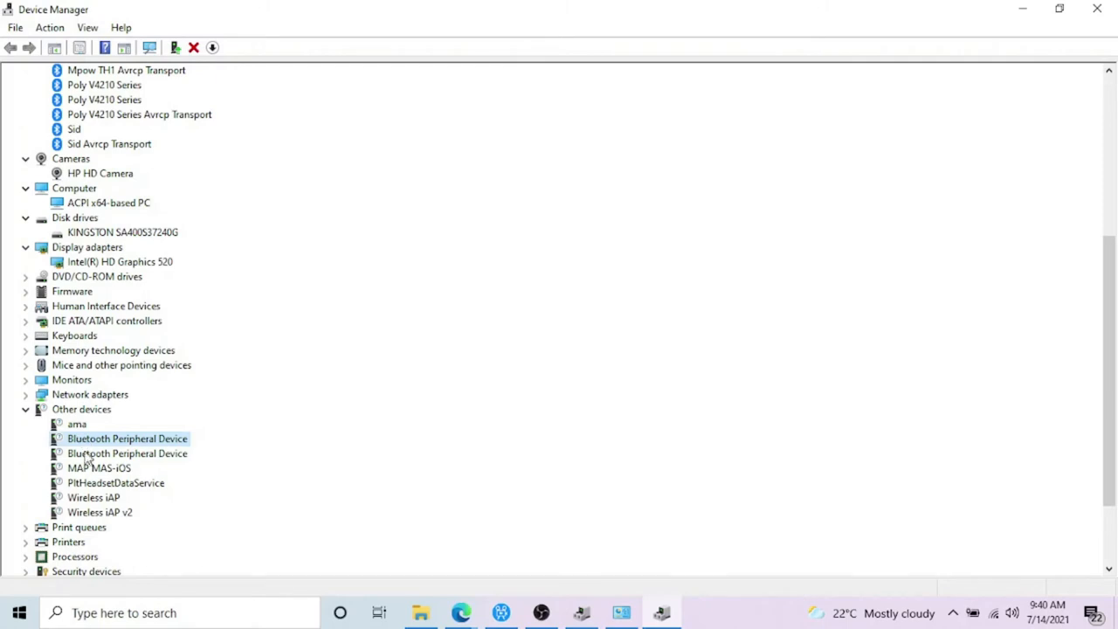
pyautogui.moveTo(84, 457)
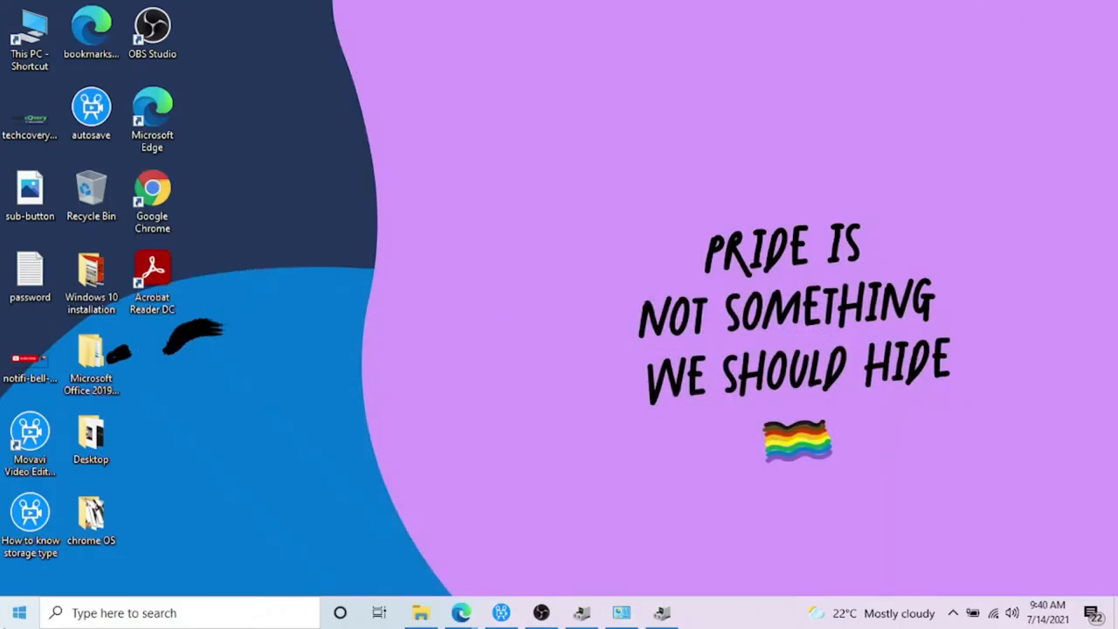
# Step: Open Settings from the Start menu and go to Update & Security
pyautogui.click(17, 611)
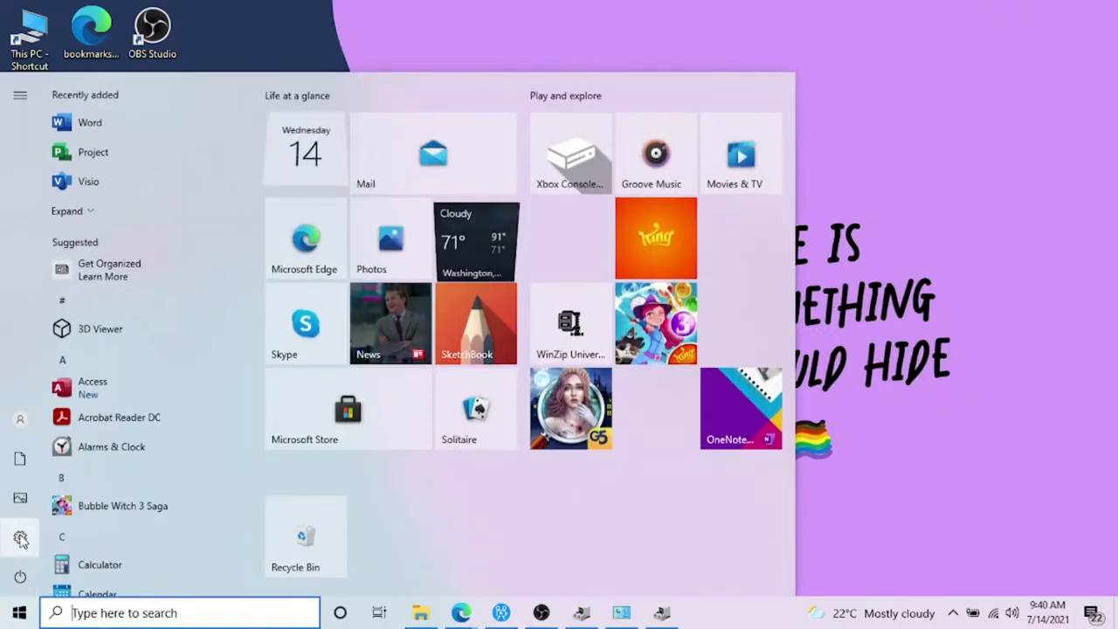
pyautogui.click(16, 613)
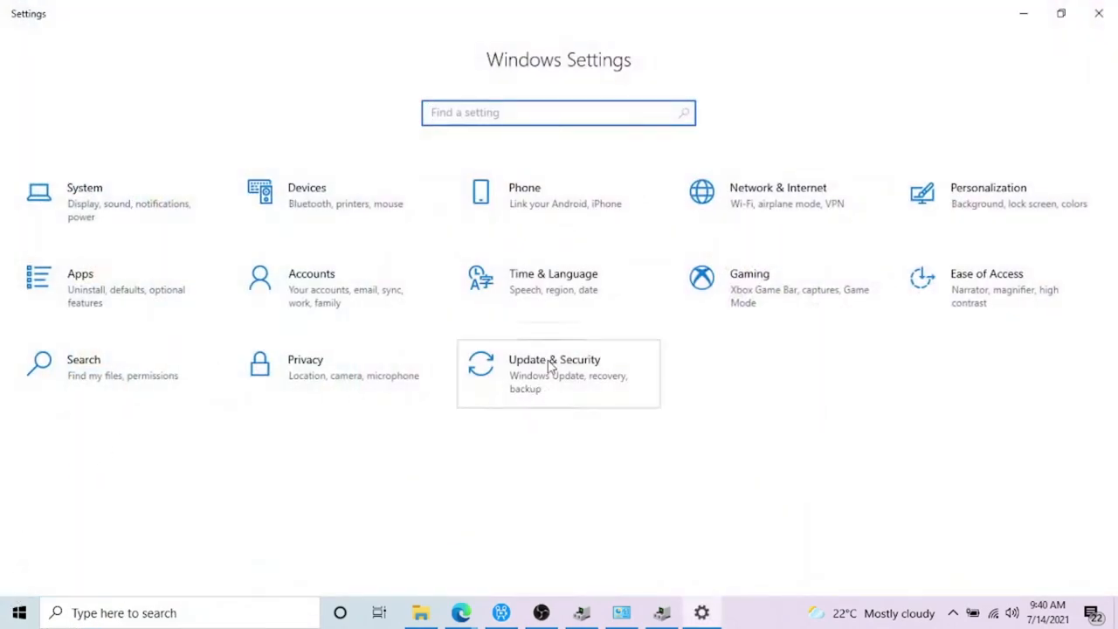
pyautogui.click(12, 613)
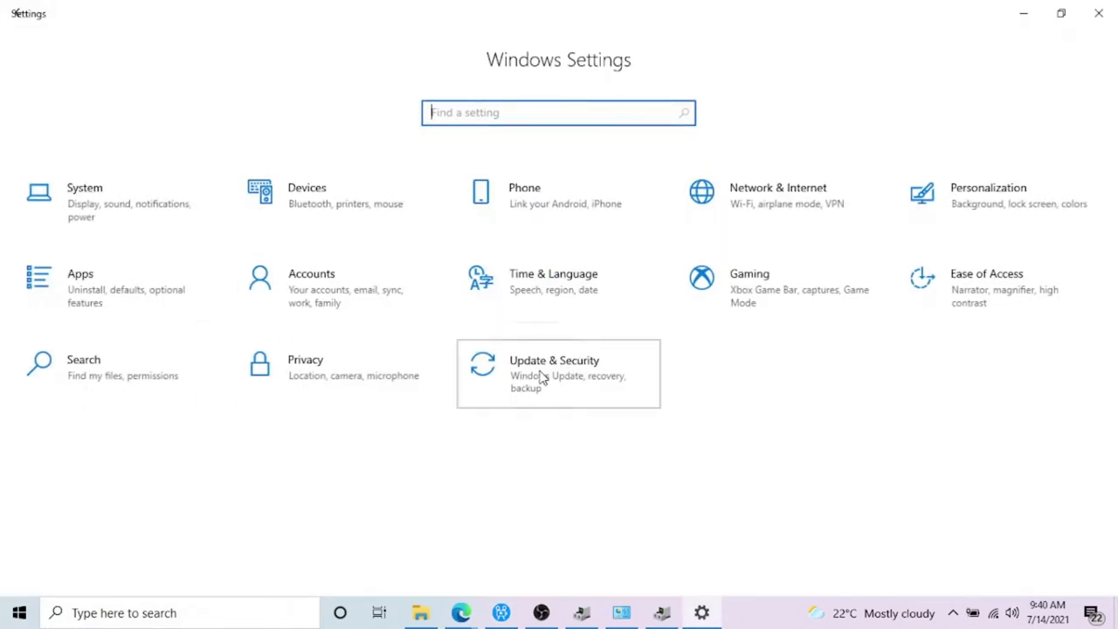
pyautogui.click(558, 374)
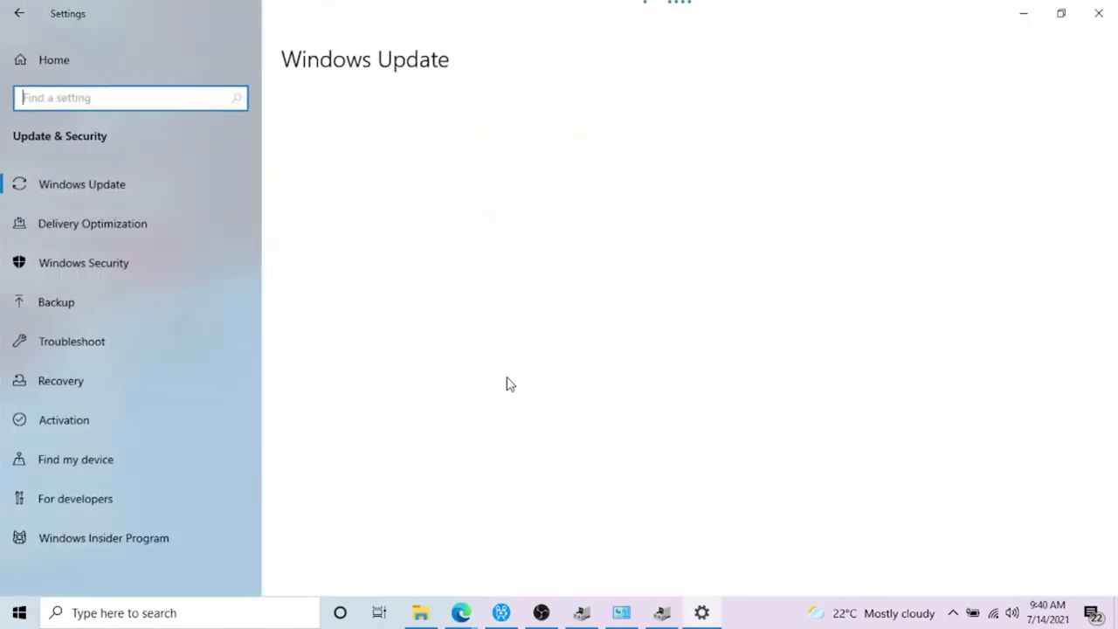
pyautogui.moveTo(506, 362)
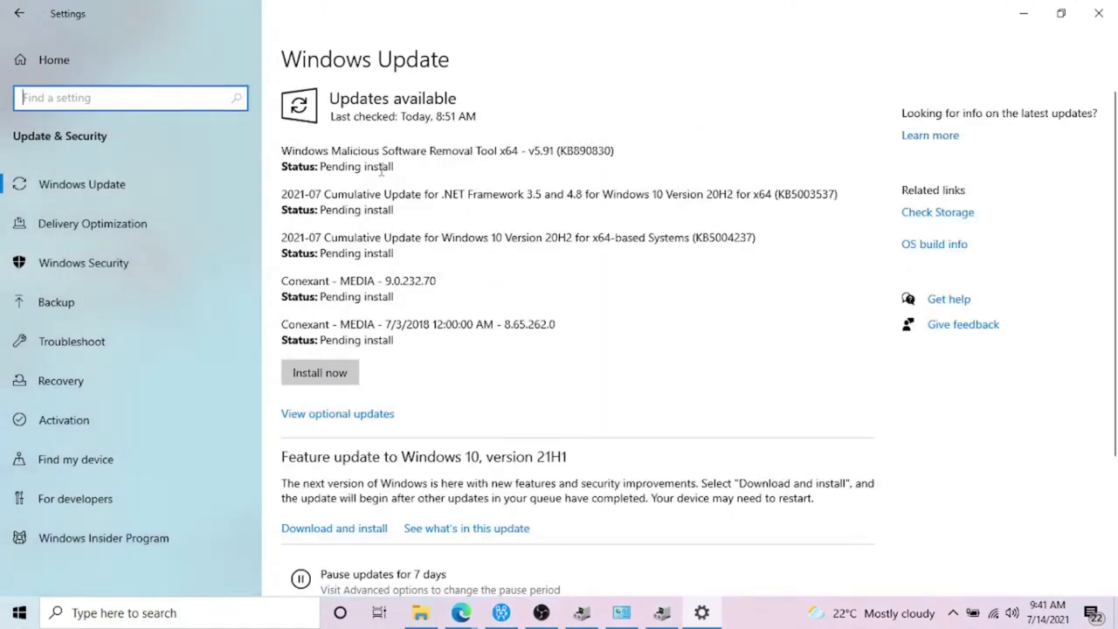
pyautogui.moveTo(400, 146)
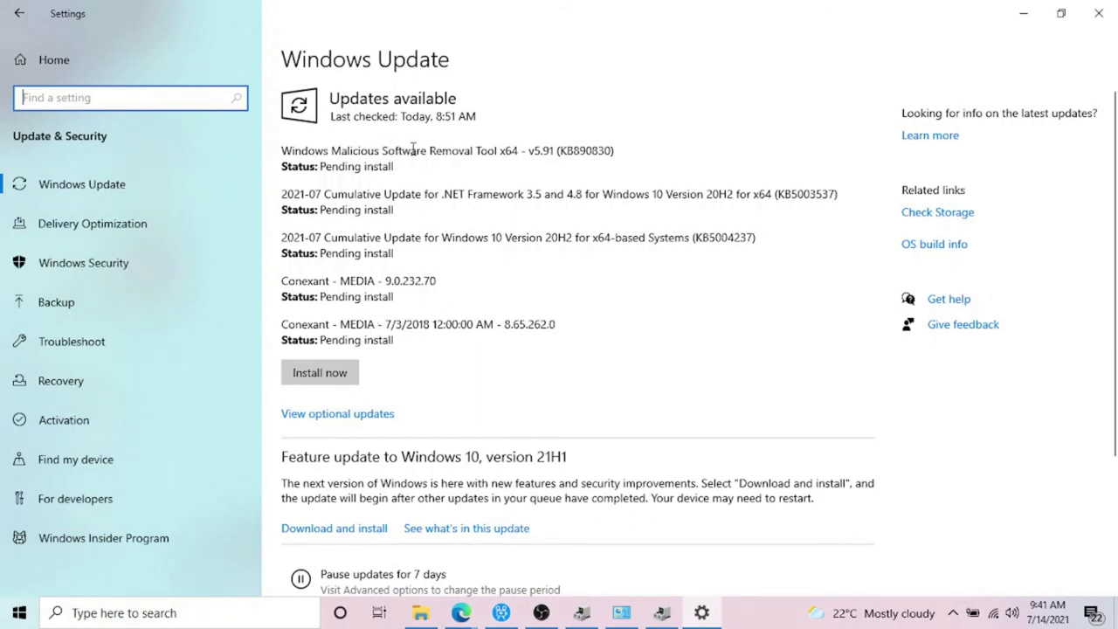
pyautogui.moveTo(386, 336)
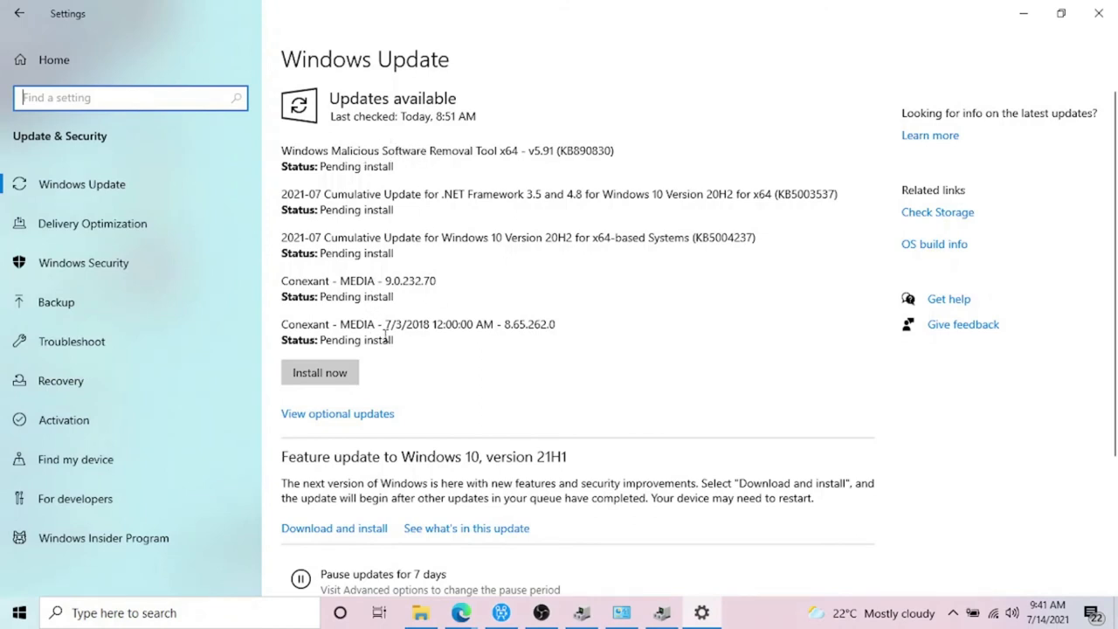
pyautogui.moveTo(537, 471)
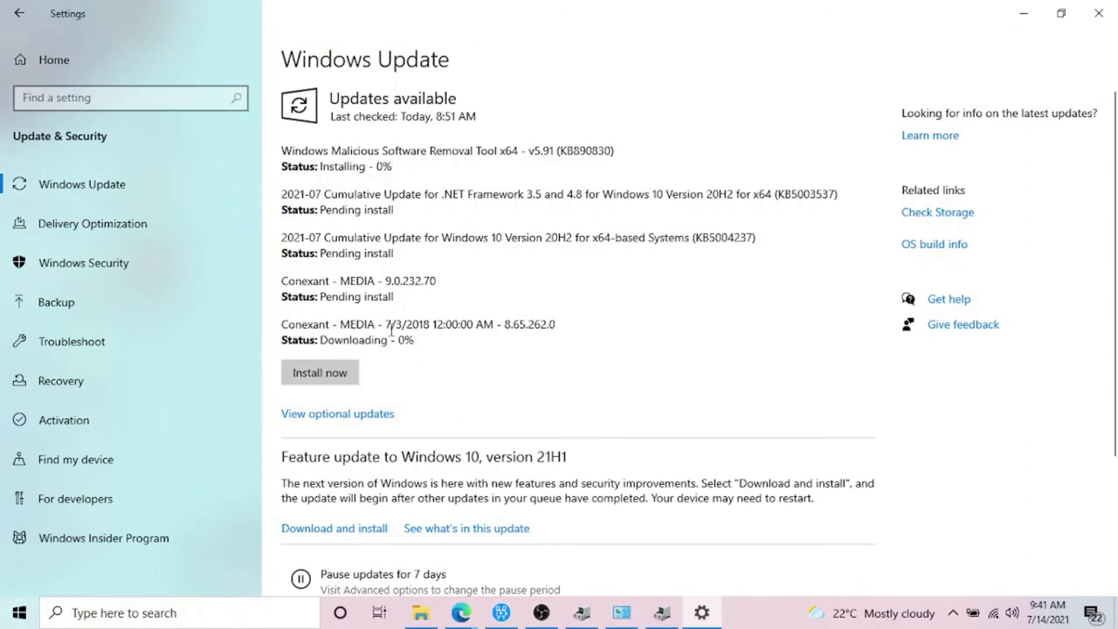
# Step: Start installing pending Windows updates, then switch to Device Manager from the taskbar
pyautogui.click(320, 372)
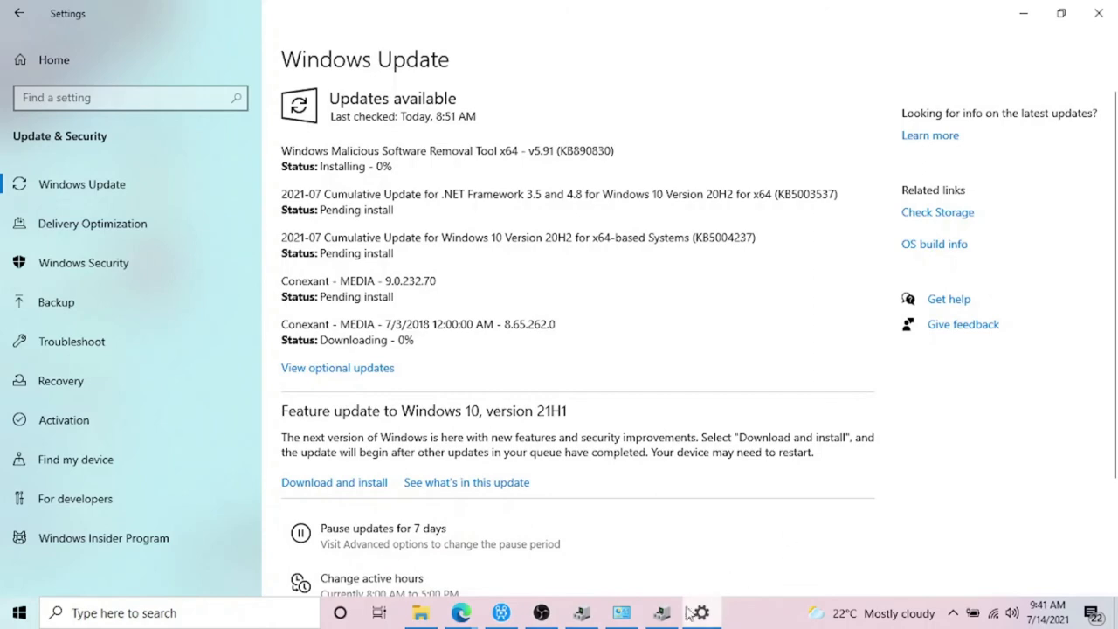
pyautogui.click(660, 612)
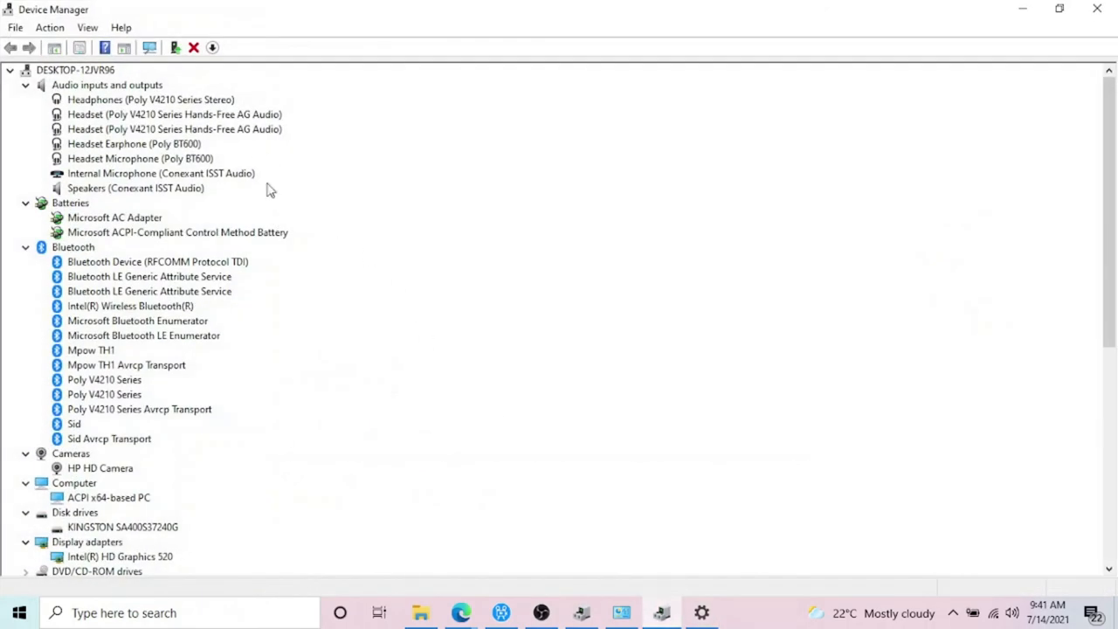
pyautogui.moveTo(68, 239)
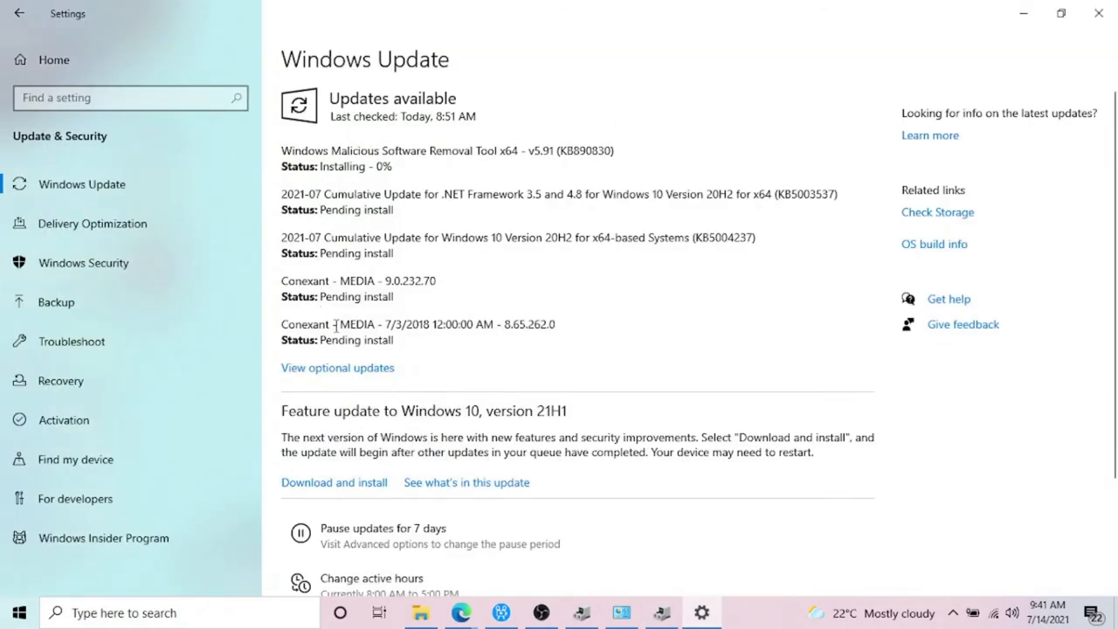
pyautogui.moveTo(320, 352)
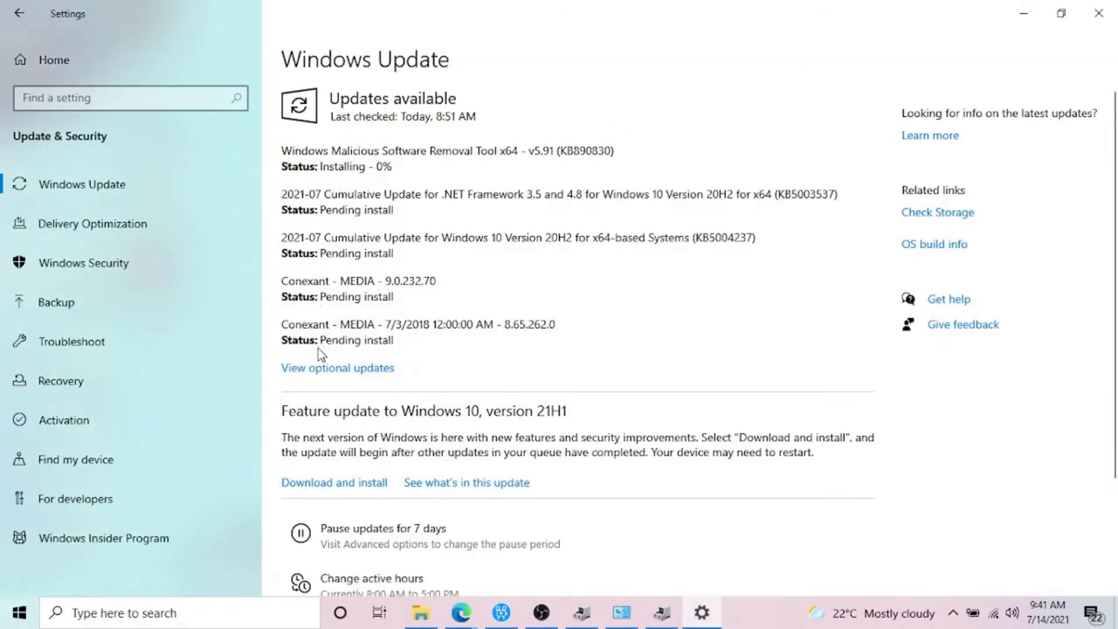
pyautogui.moveTo(339, 367)
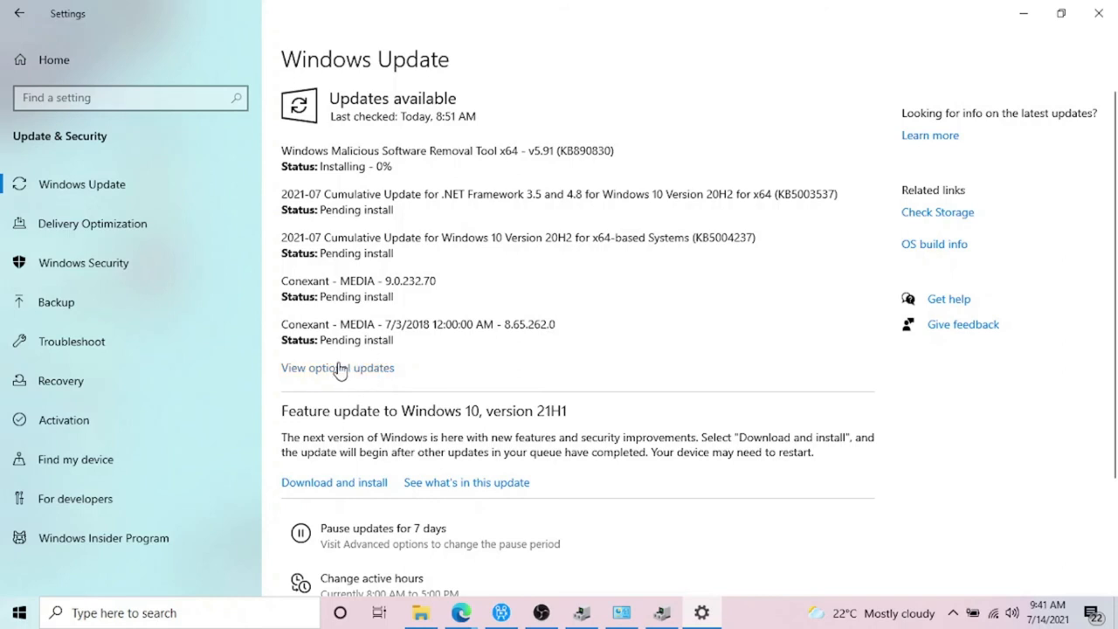
pyautogui.moveTo(342, 353)
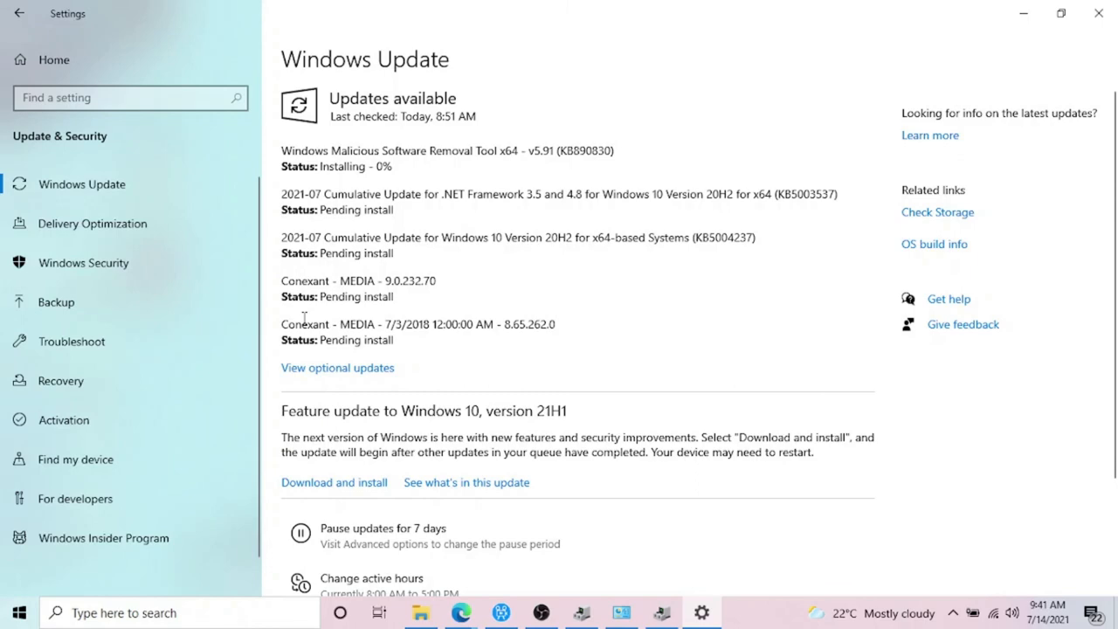
pyautogui.moveTo(1061, 12)
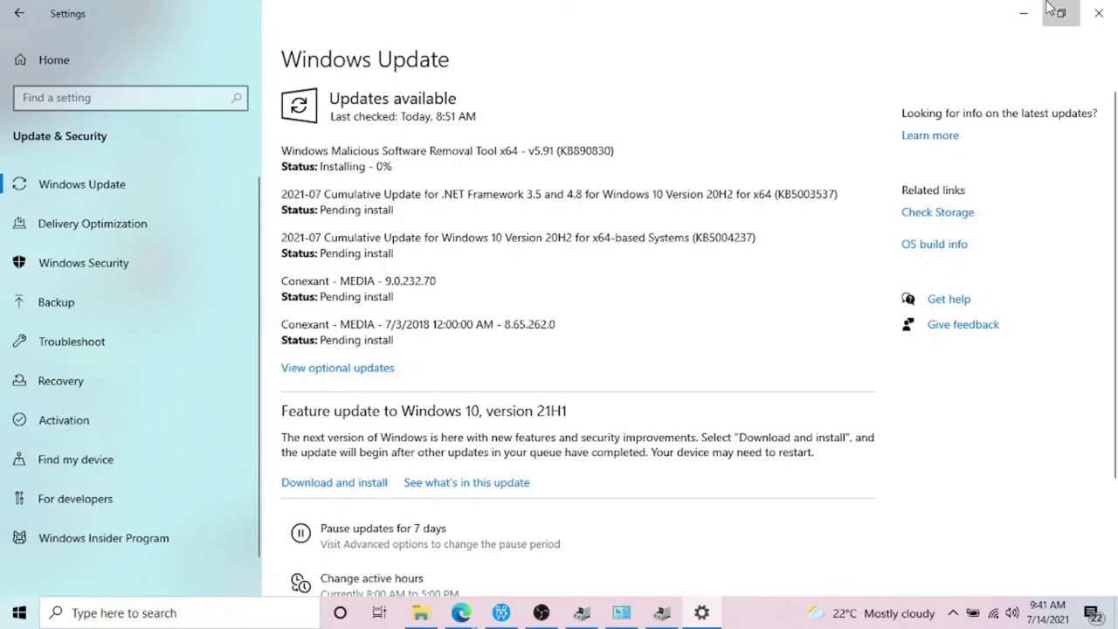